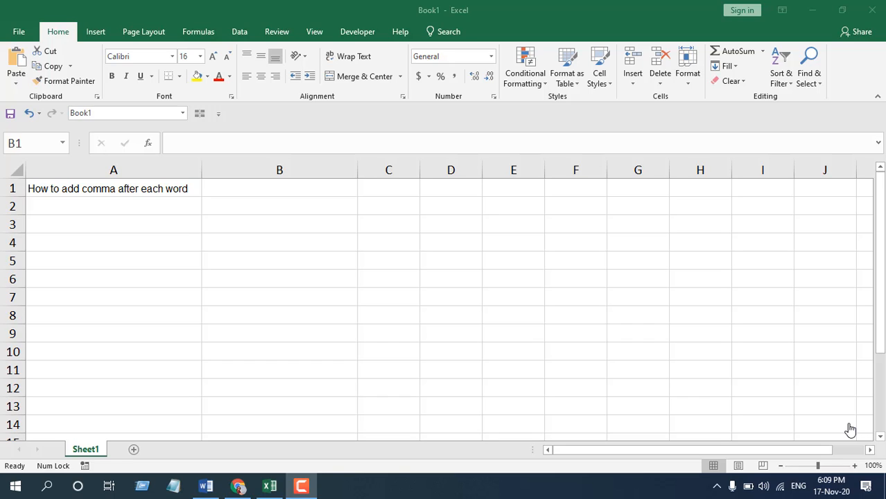
mouse_move(128, 182)
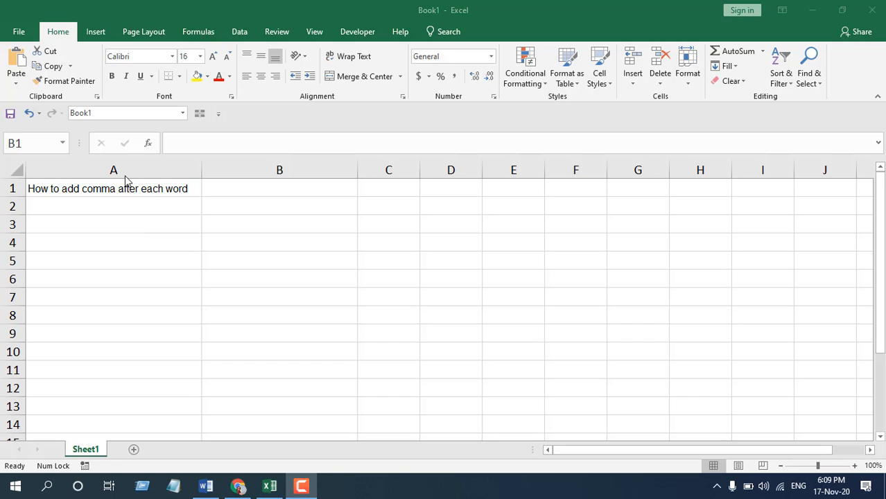
Enter =SUBSTITUTE(A1," ",",") in B1, referencing the A1 sentence for the first argument
click(114, 188)
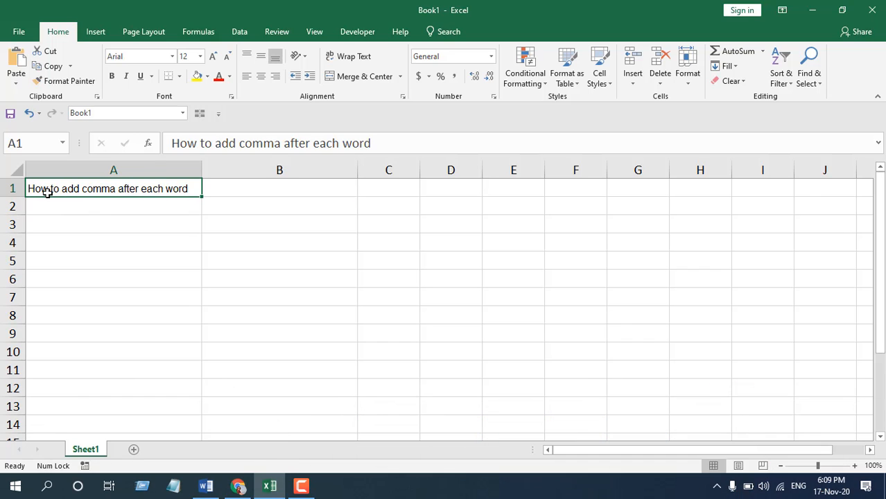
mouse_move(216, 187)
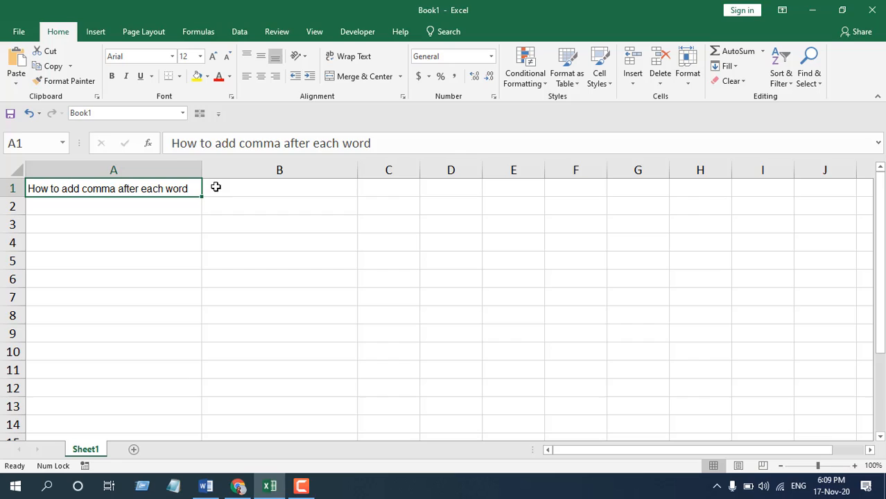
click(281, 188)
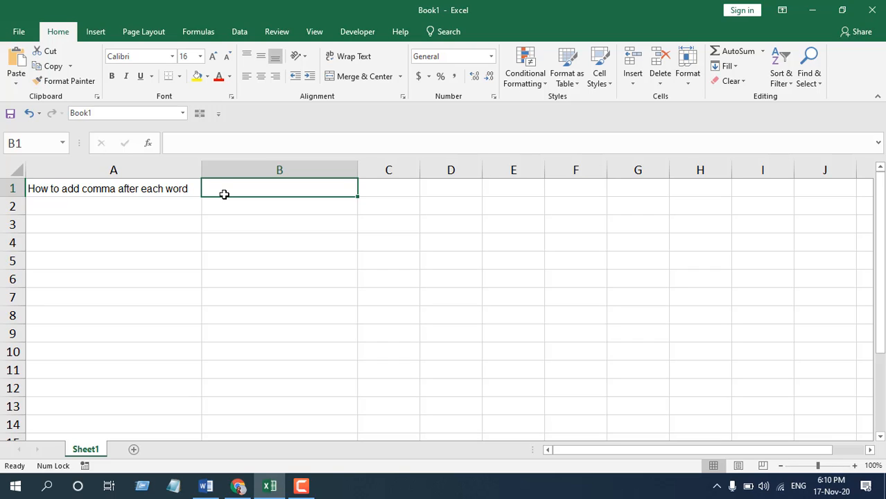
mouse_move(225, 199)
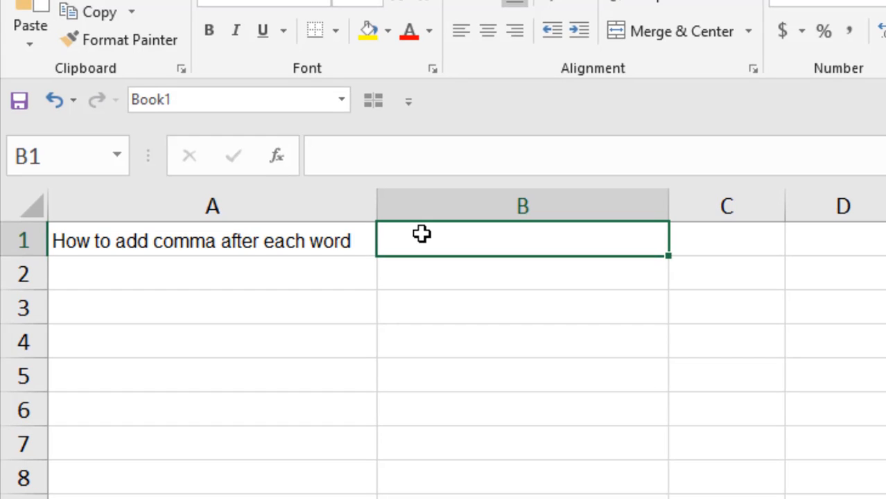
text(=)
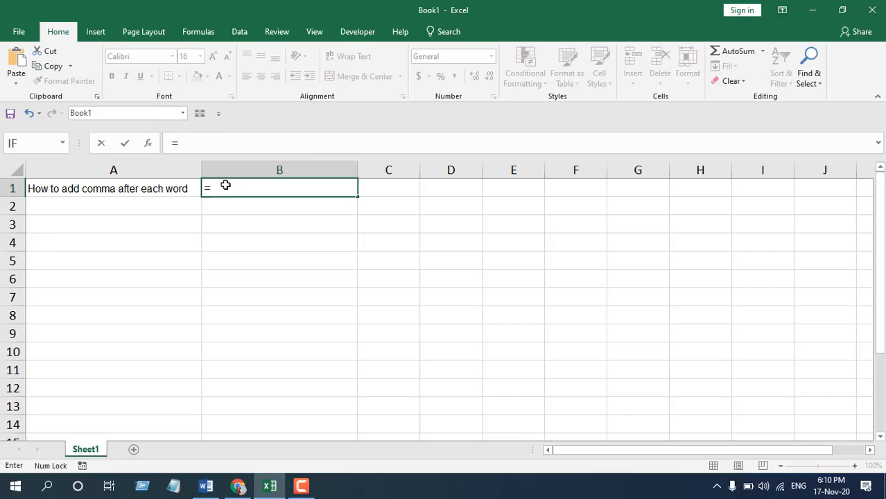
text(Substit)
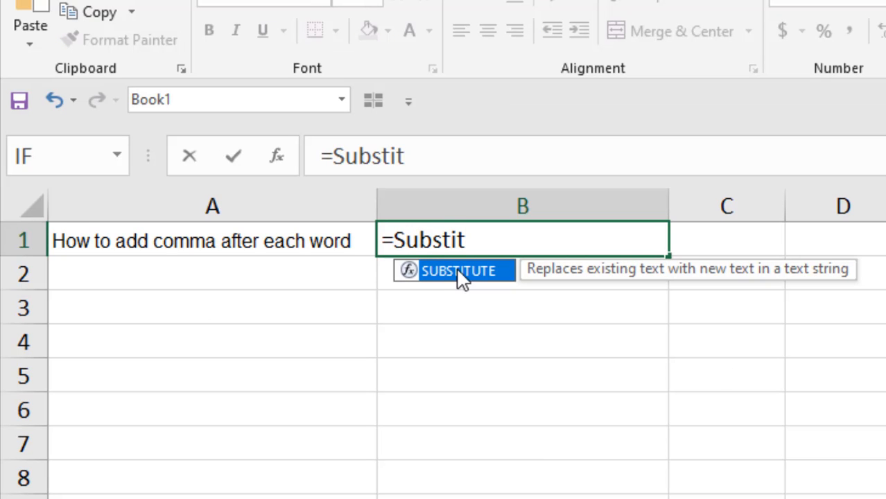
mouse_move(637, 281)
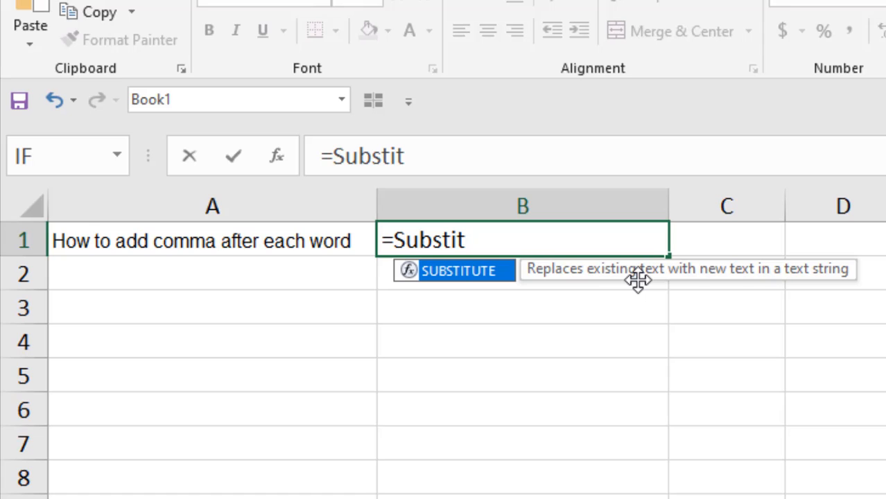
mouse_move(742, 277)
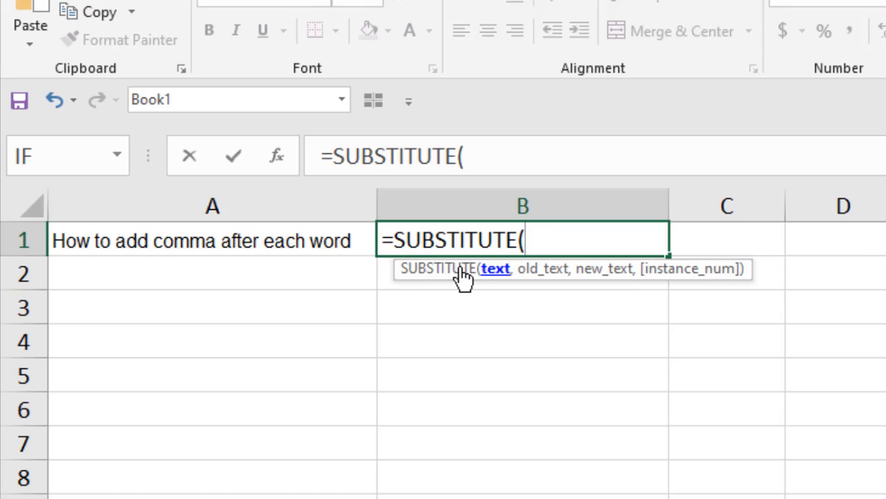
mouse_move(208, 241)
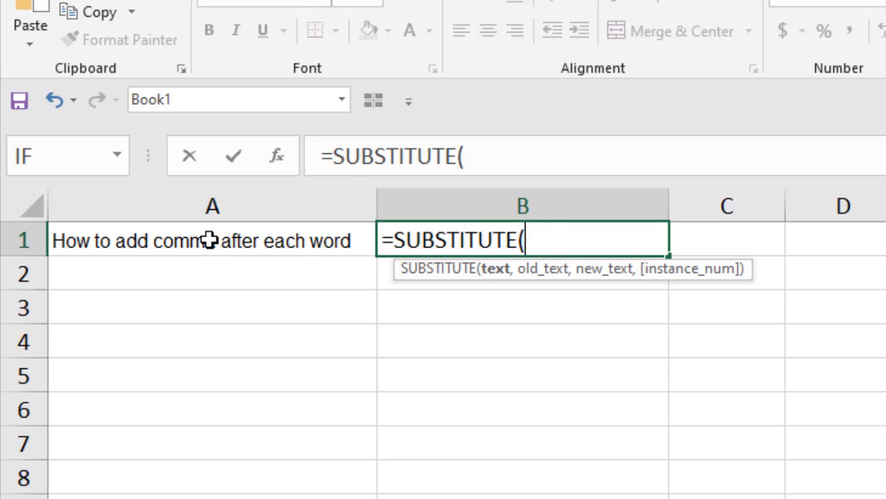
click(211, 241)
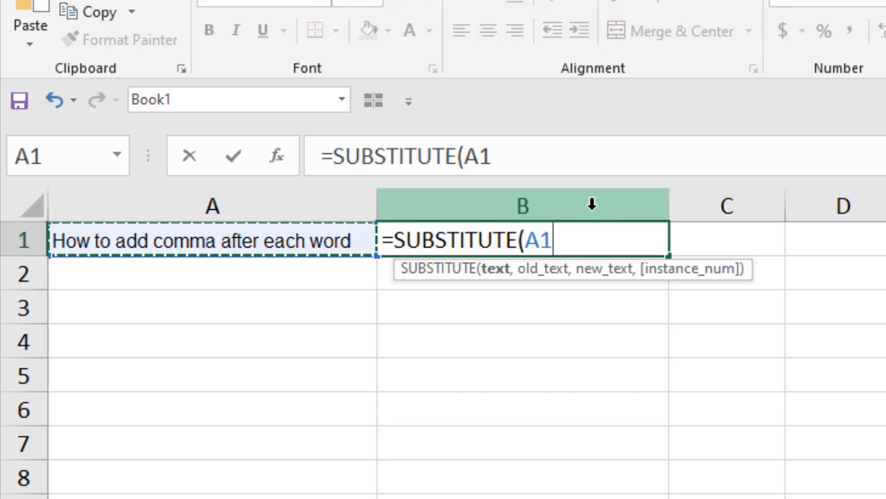
text(,)
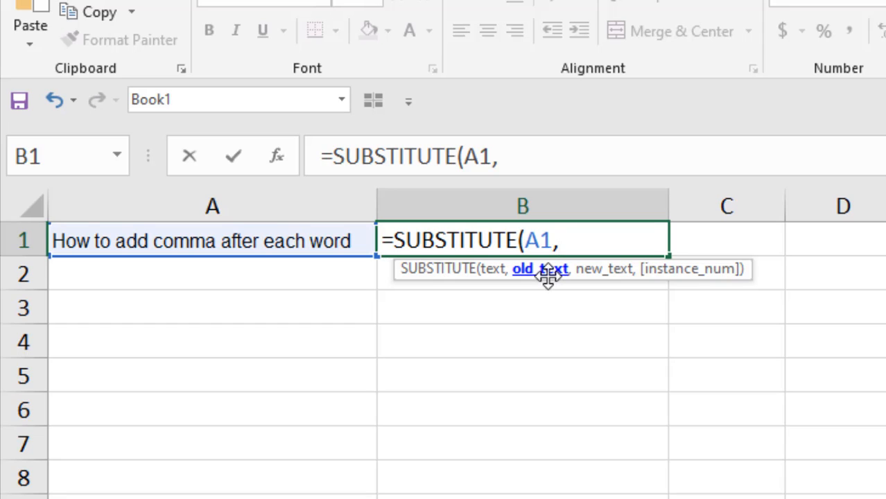
mouse_move(530, 278)
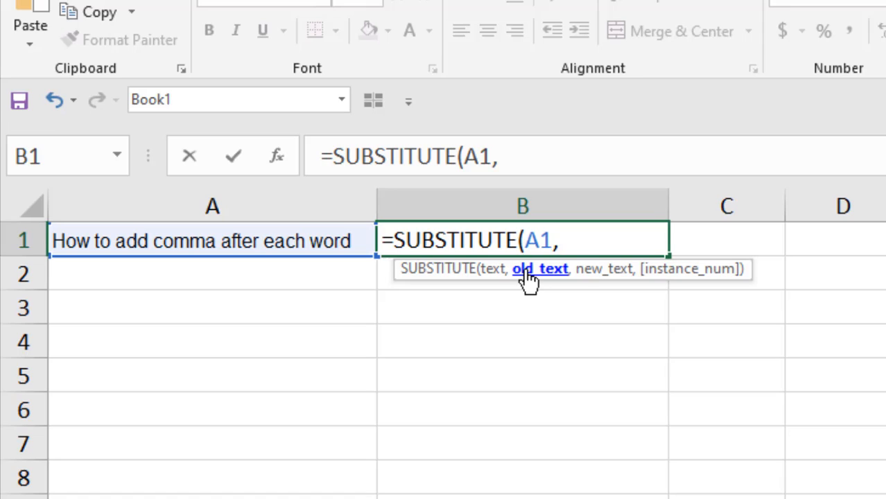
mouse_move(593, 272)
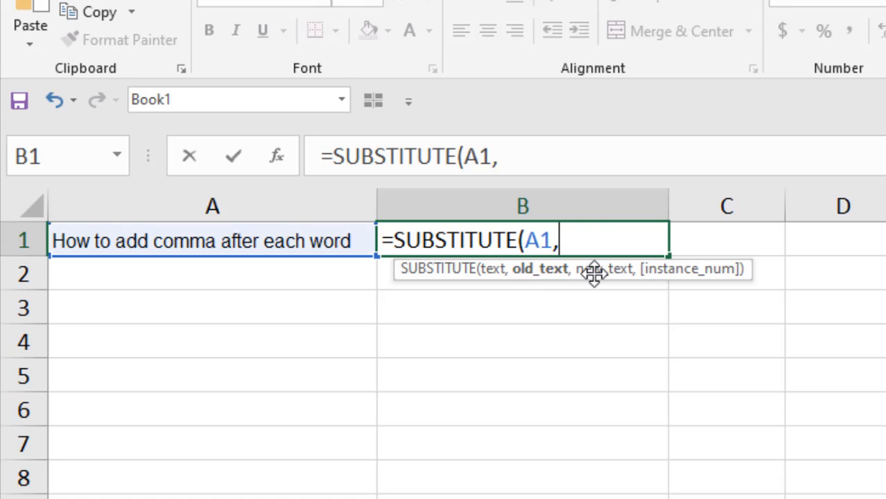
text(" ")
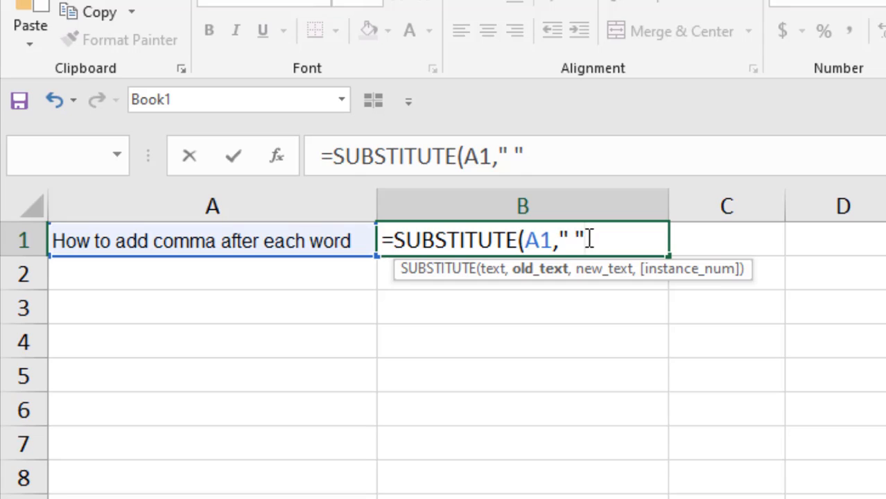
text(,"")
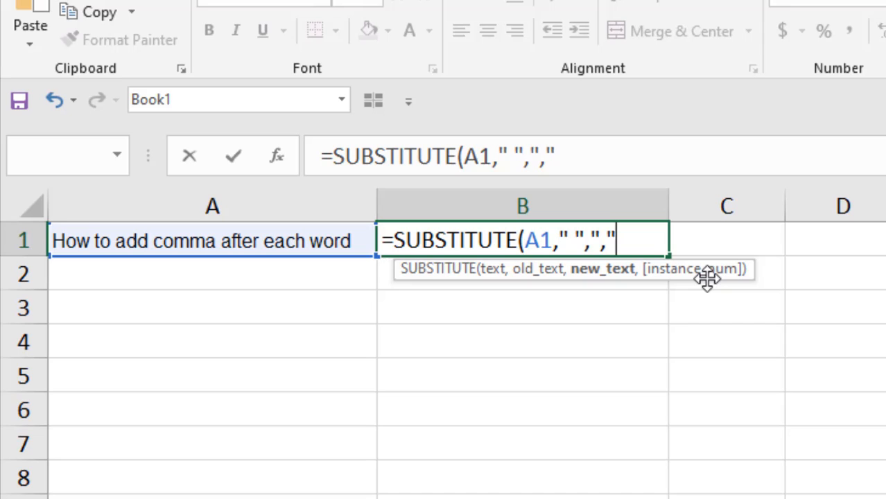
mouse_move(664, 286)
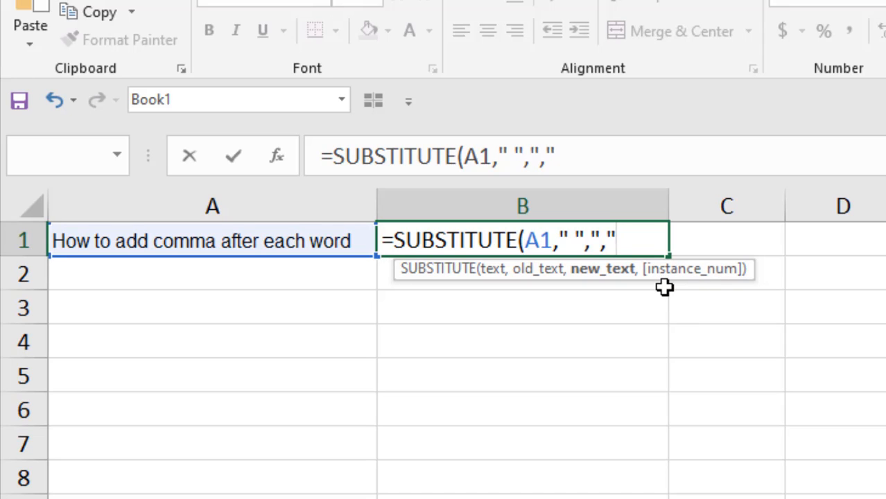
text())
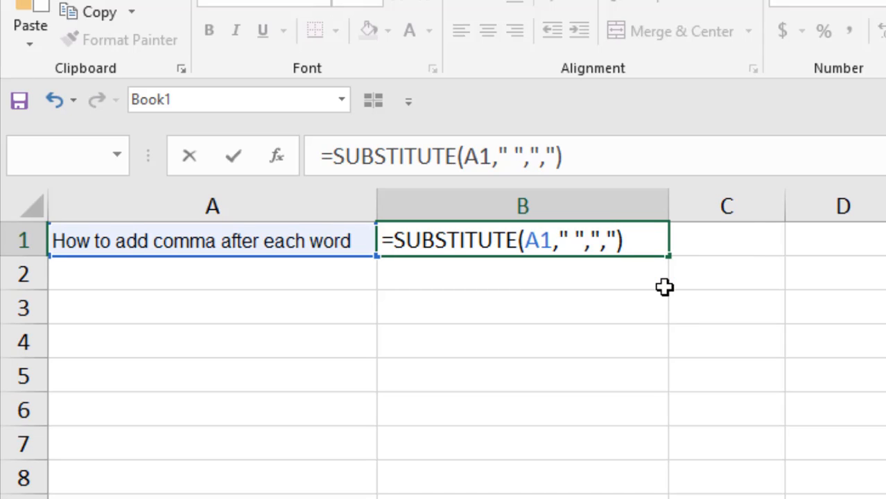
Commit the formula, then revise B1 to =SUBSTITUTE(A1," ",", ") giving 'How, to, add, comma, after, each, word'
key(Return)
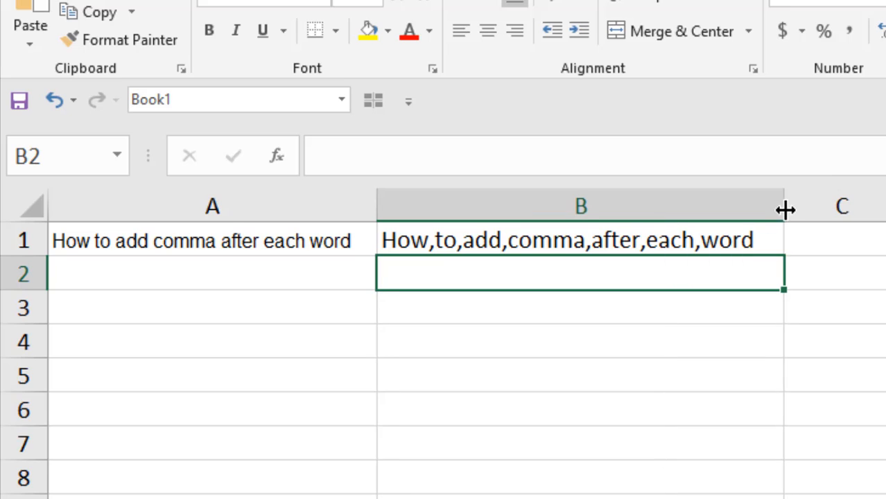
mouse_move(470, 265)
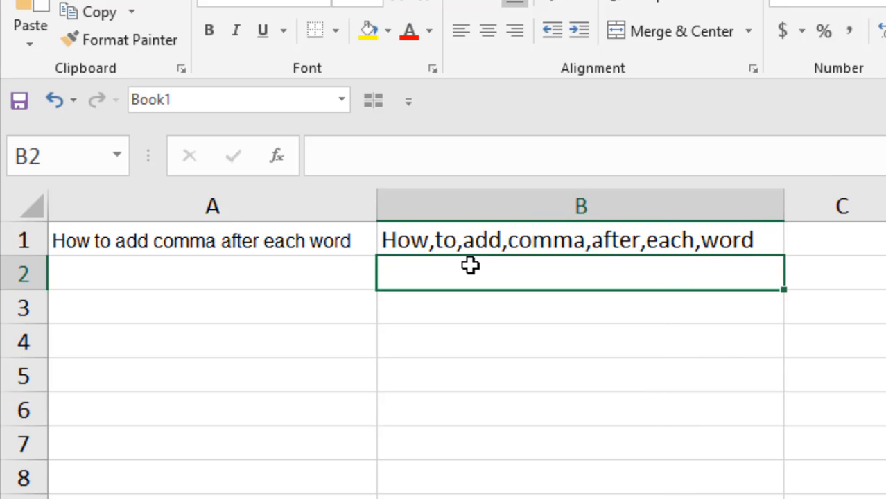
text(=SUBSTITUTE(A1," ",","))
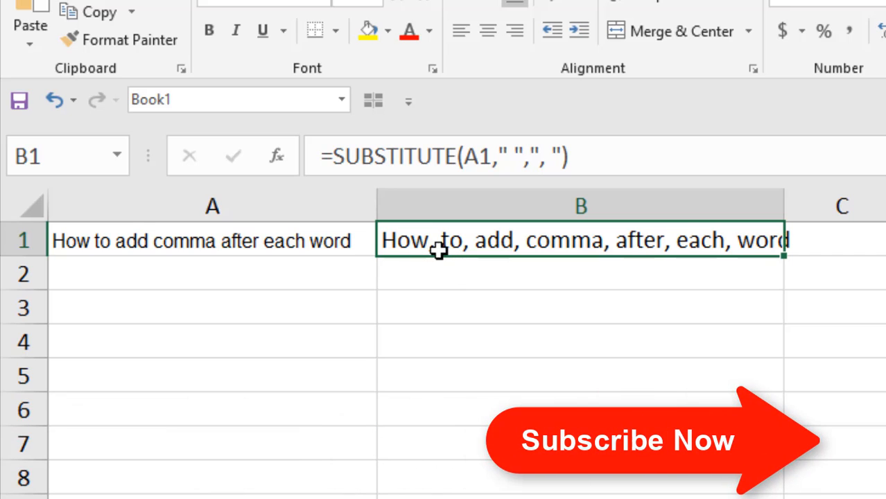
mouse_move(493, 315)
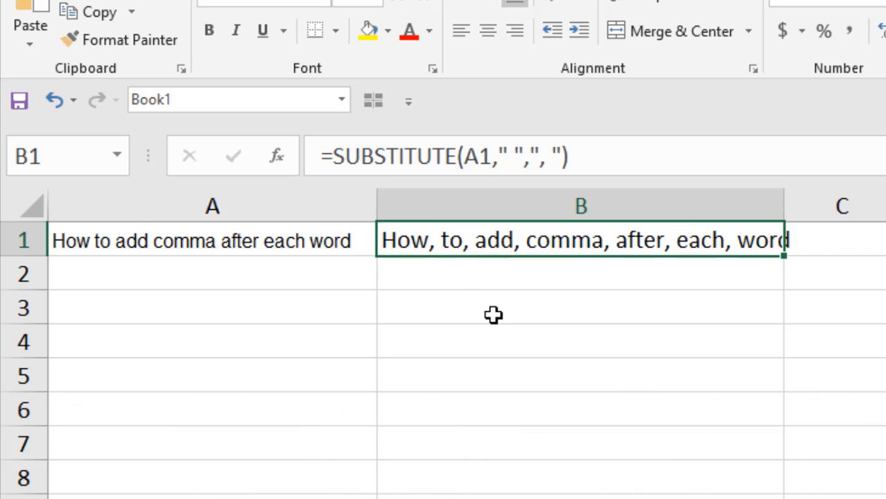
mouse_move(580, 290)
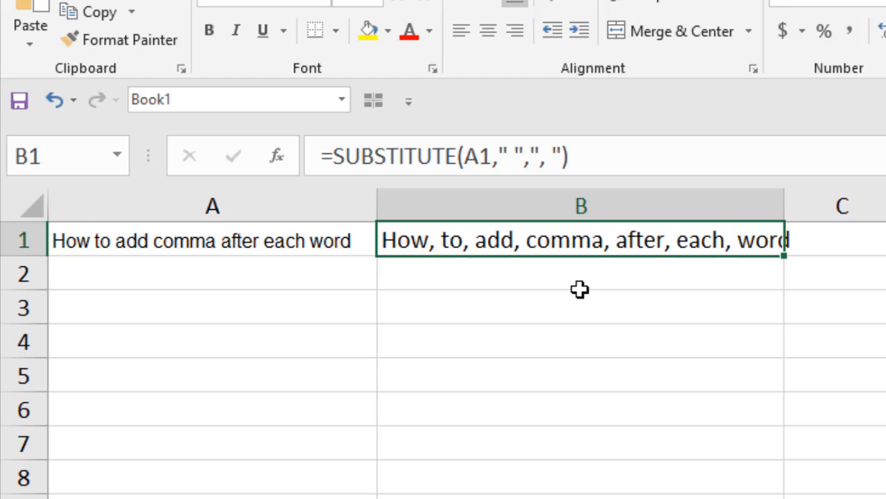
mouse_move(562, 274)
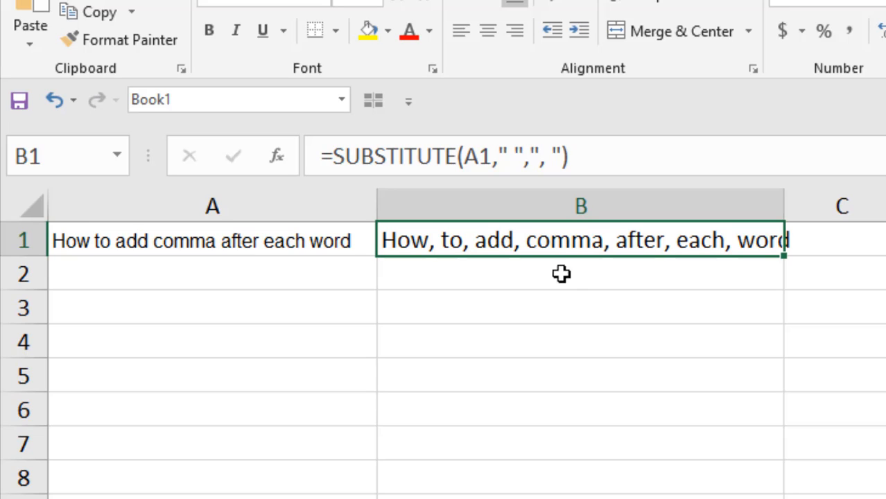
mouse_move(427, 251)
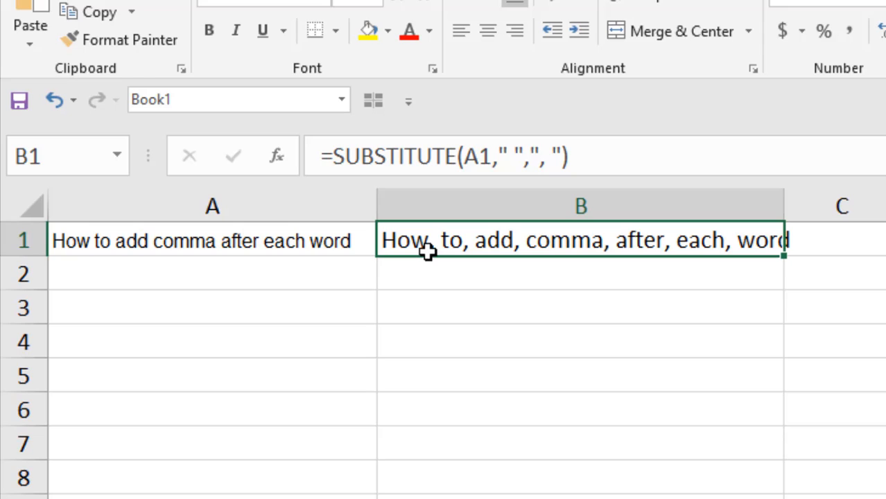
mouse_move(430, 262)
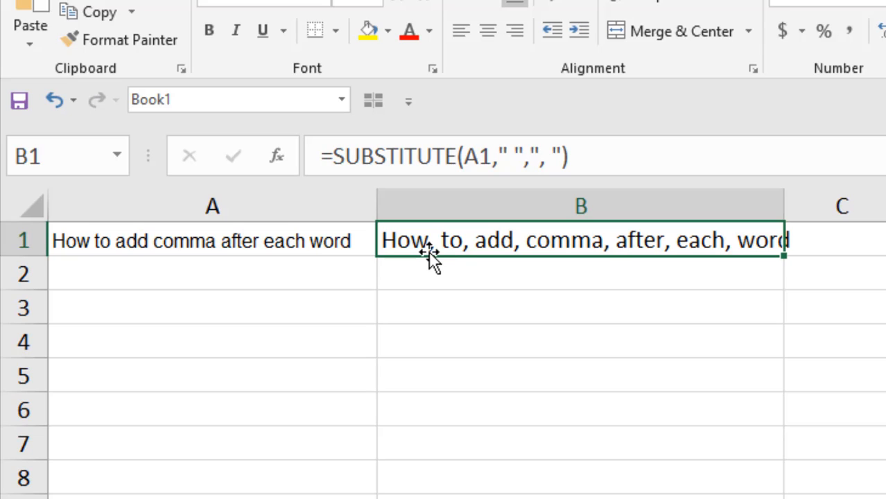
mouse_move(429, 247)
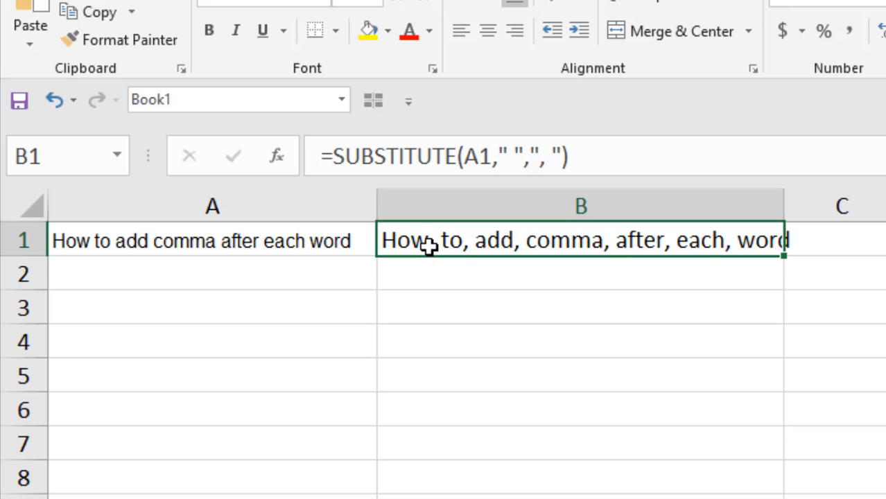
mouse_move(426, 241)
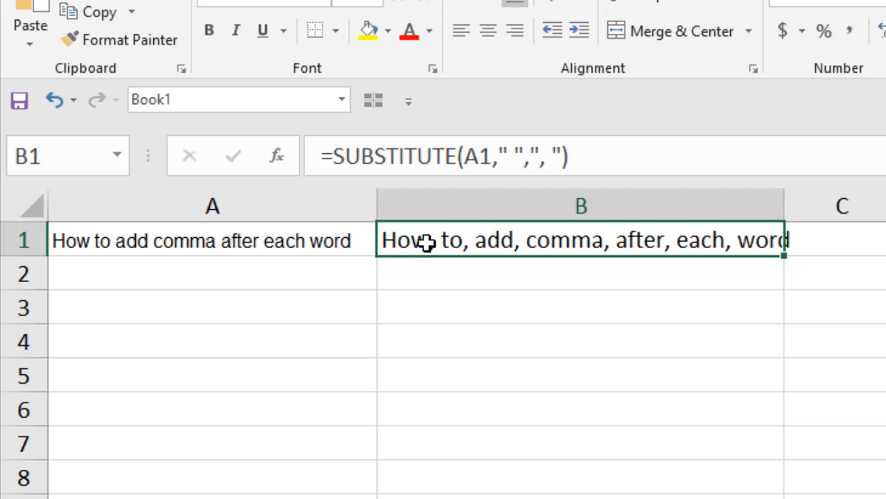